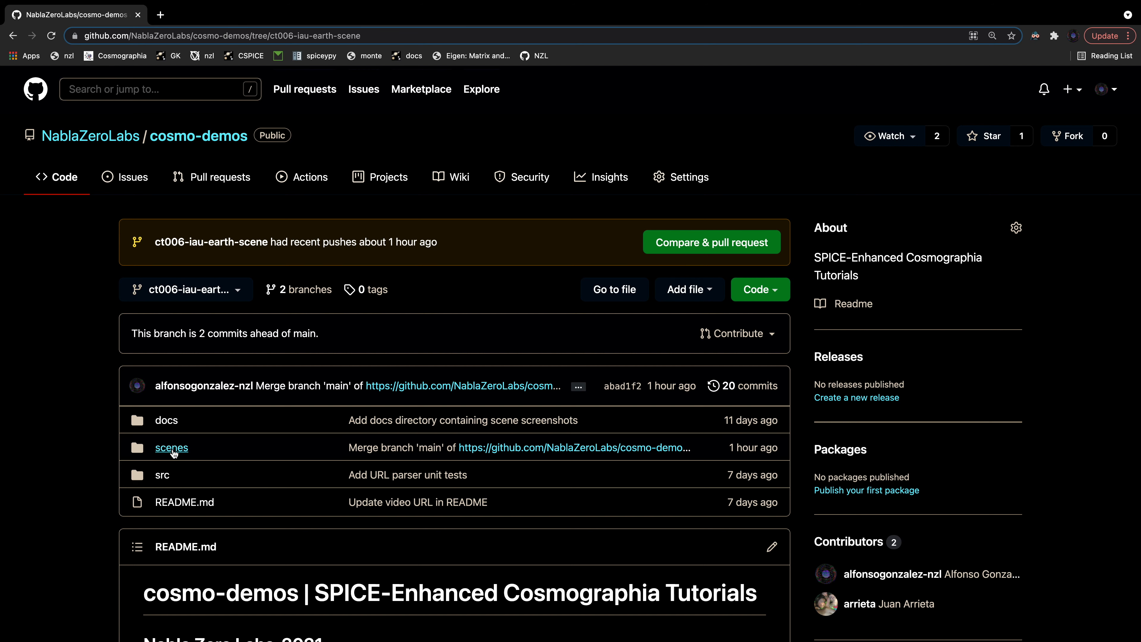
Step: Browse into the scenes folder and then the ct006_iau_earth folder
click(171, 448)
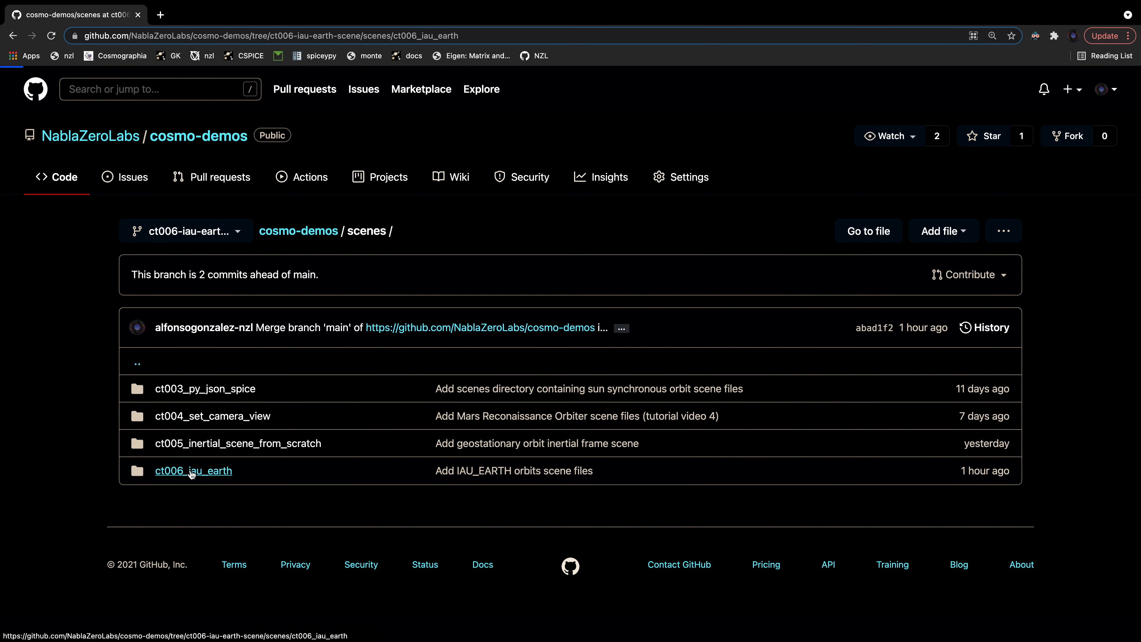
click(193, 471)
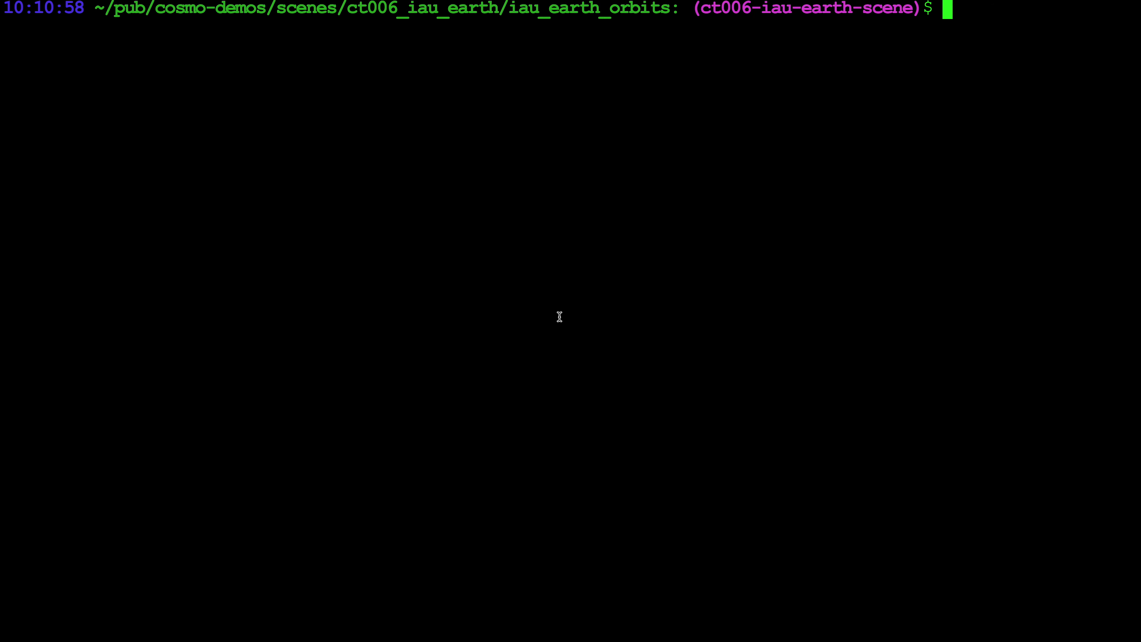
Step: Run 'brief ct006-orbits.bsp' to list the kernel's spacecraft bodies and coverage intervals
text(brief ct006-orbits.bsp)
text(')
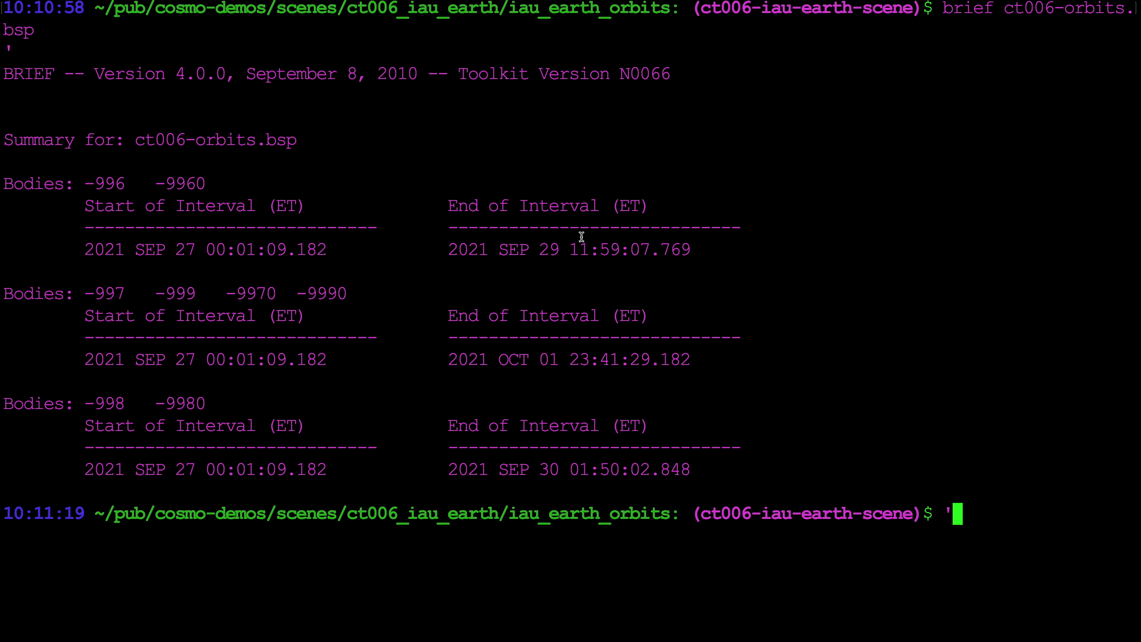
mouse_move(123, 192)
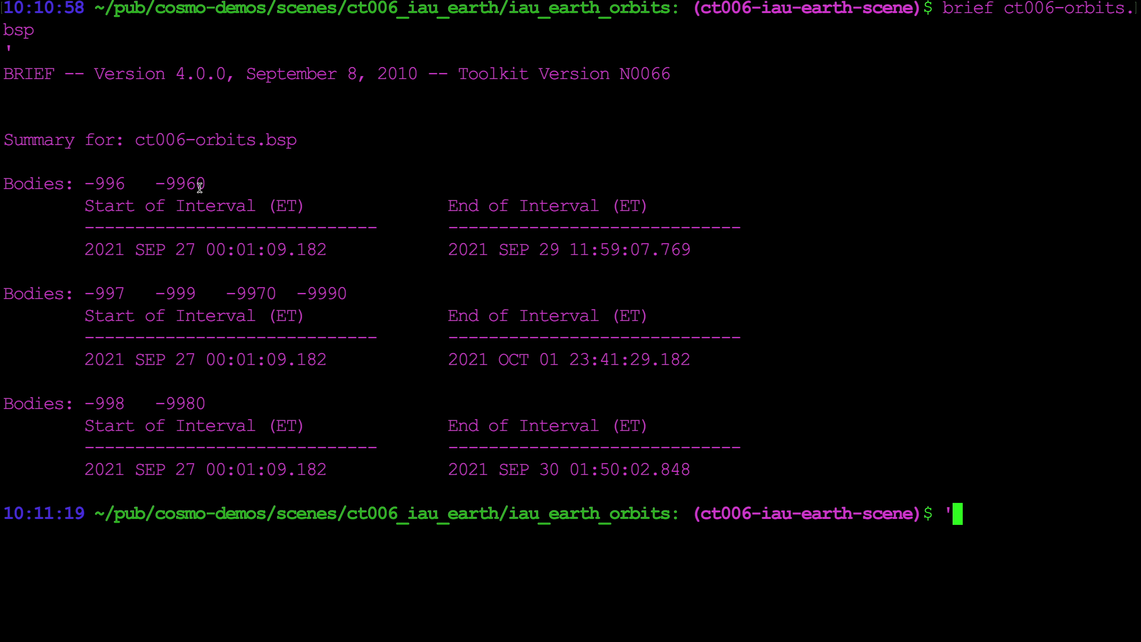
mouse_move(213, 190)
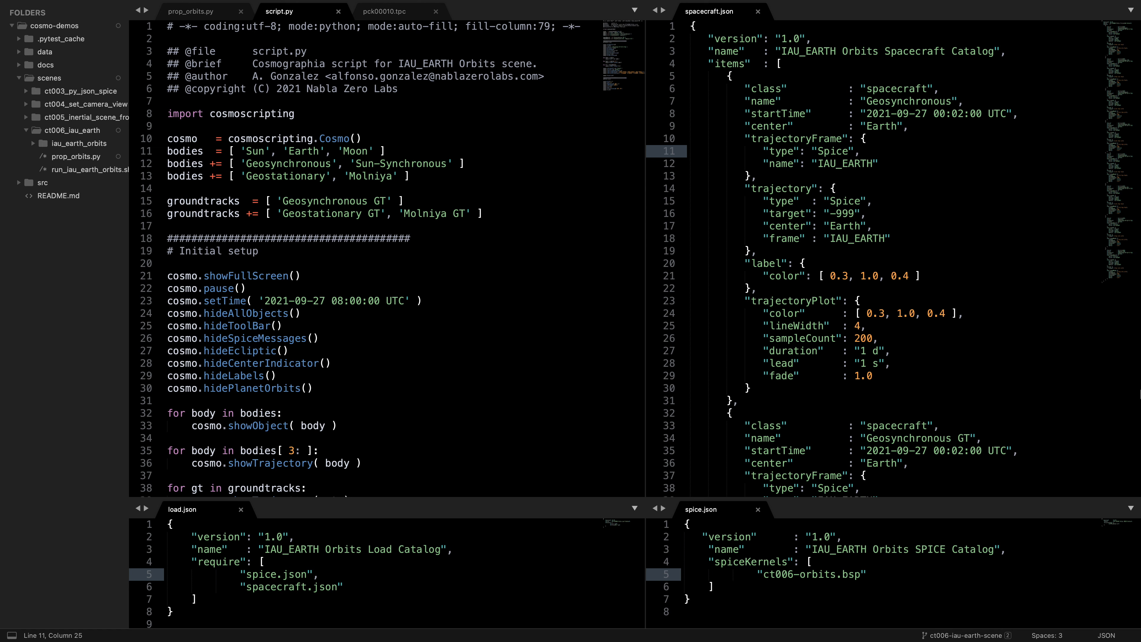
mouse_move(924, 509)
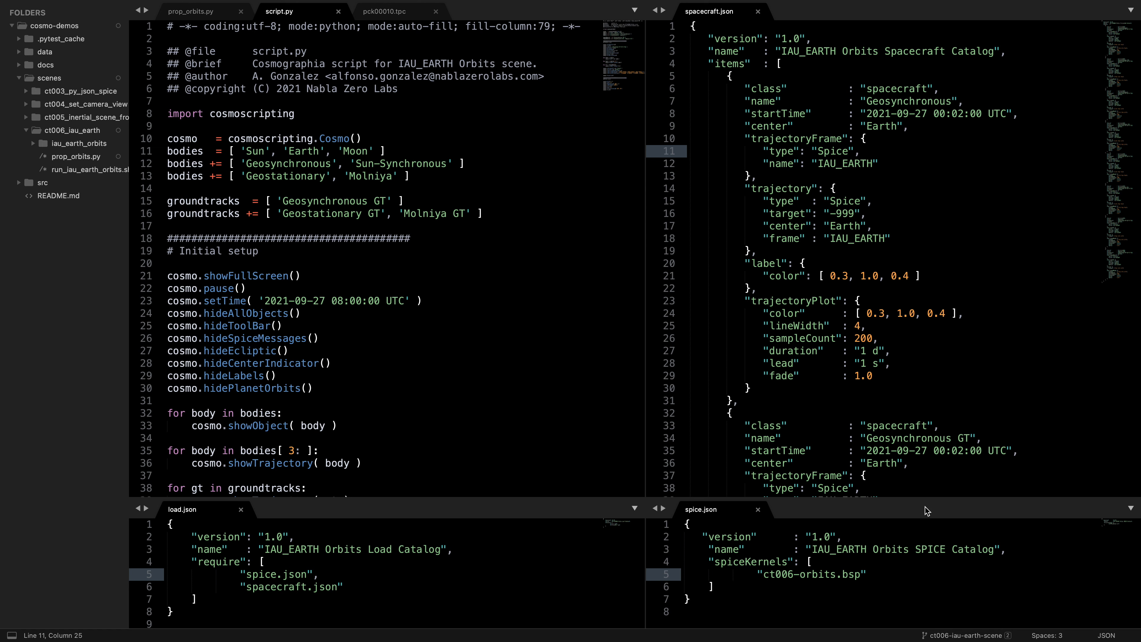
mouse_move(448, 309)
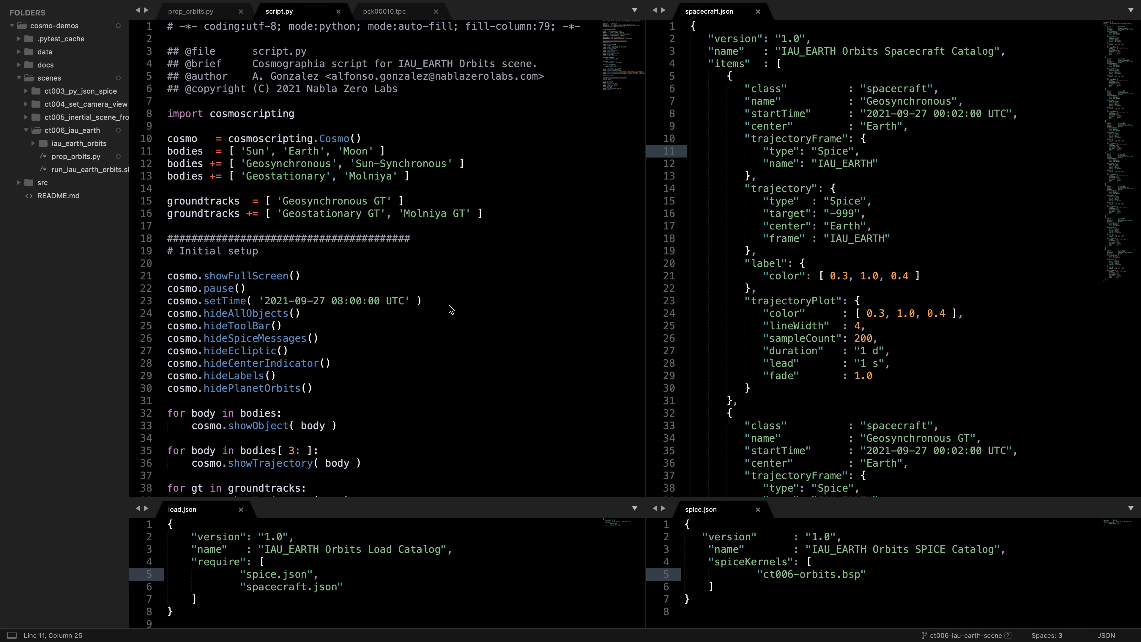
mouse_move(771, 225)
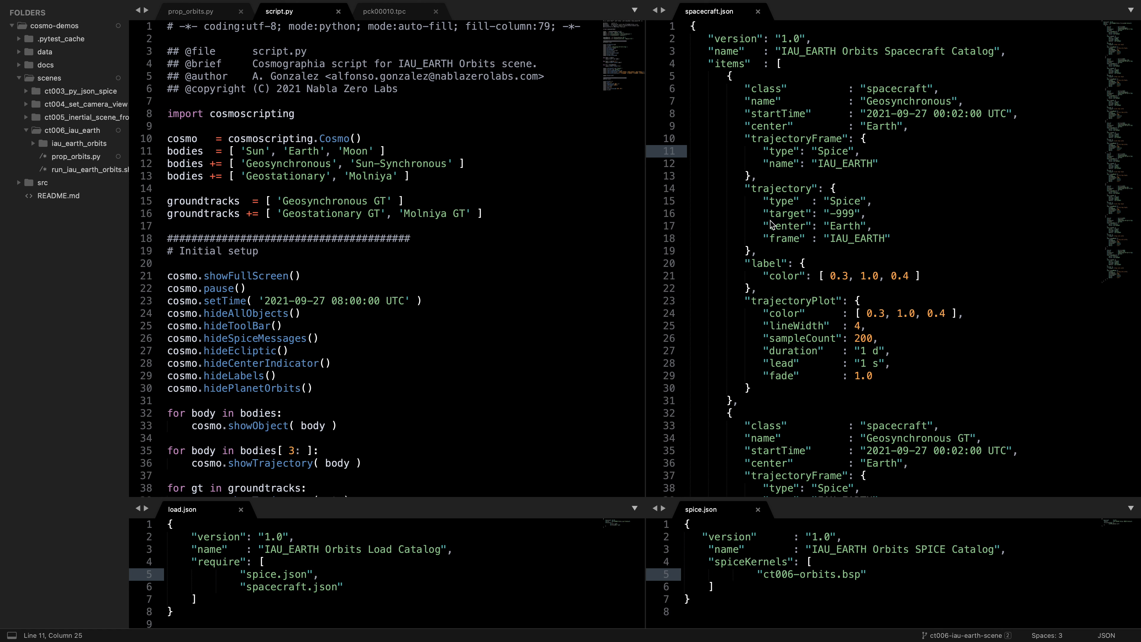
mouse_move(874, 168)
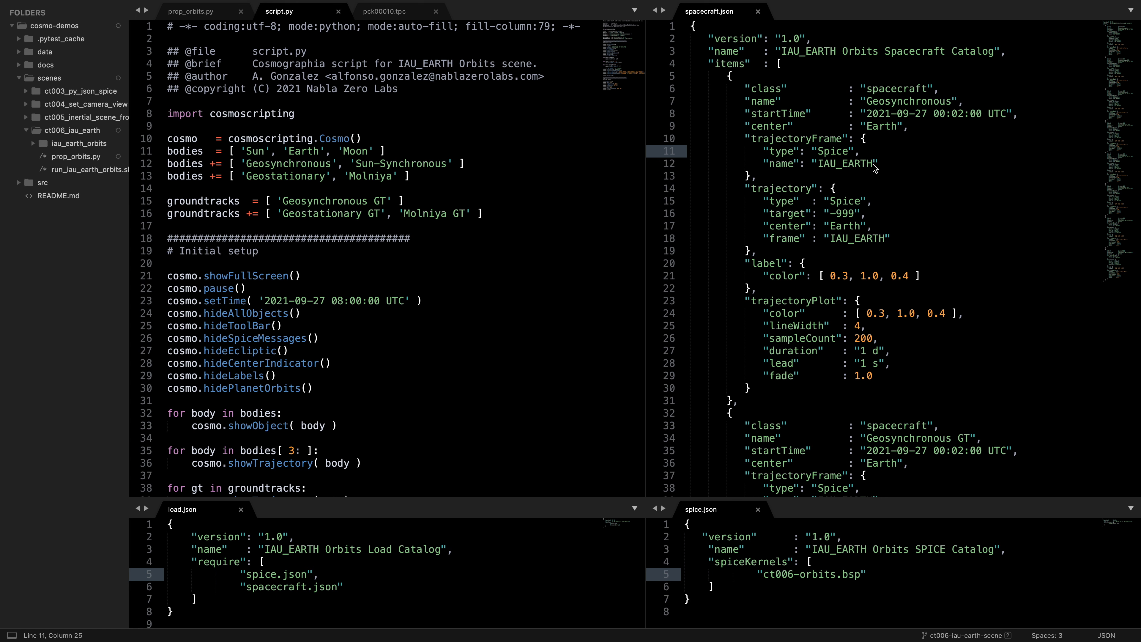
mouse_move(845, 182)
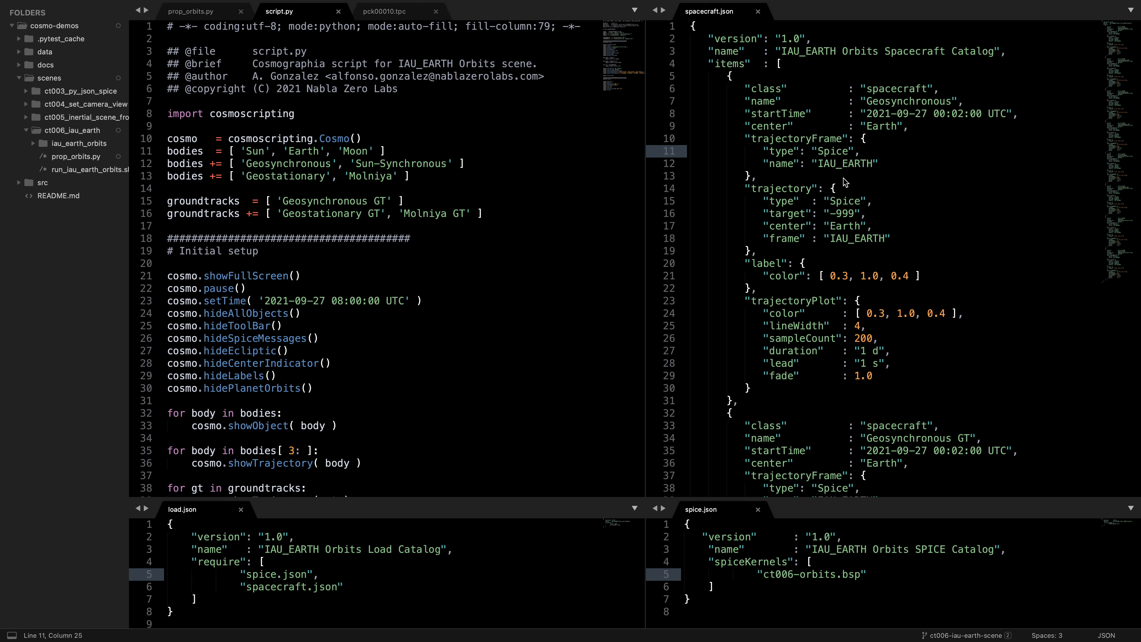
double_click(833, 151)
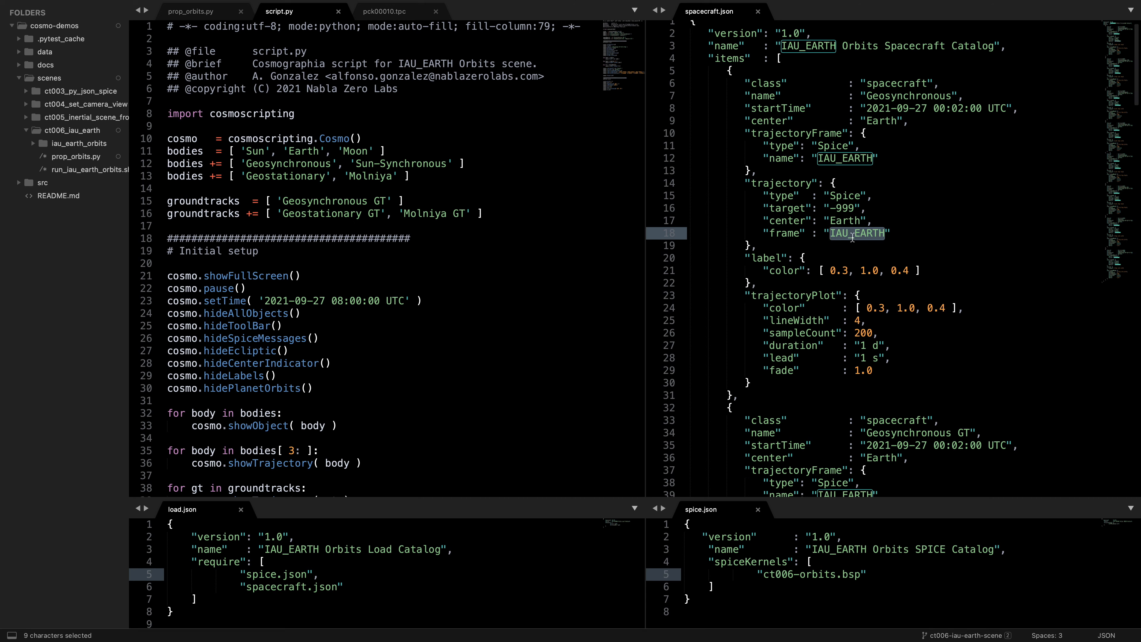
scroll(down, 3)
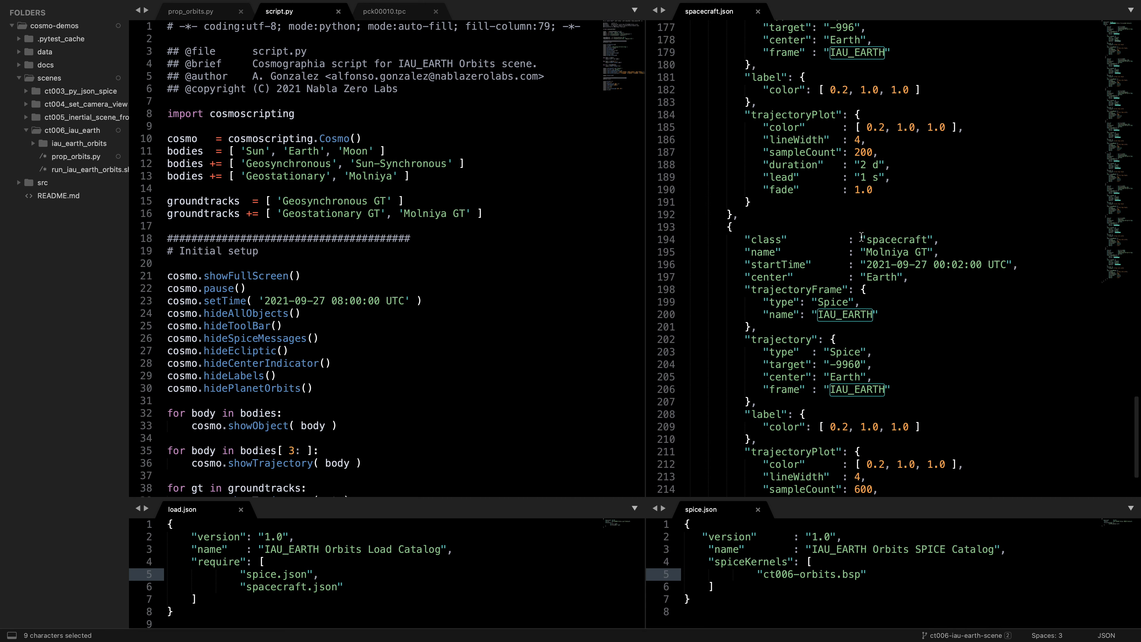
double_click(897, 239)
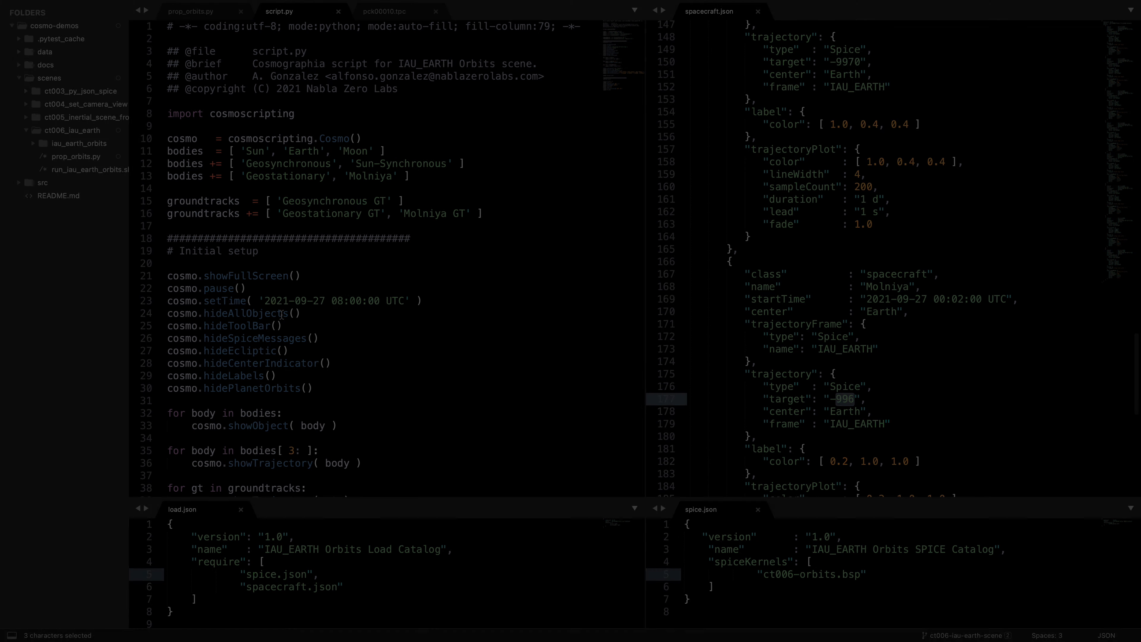
click(384, 12)
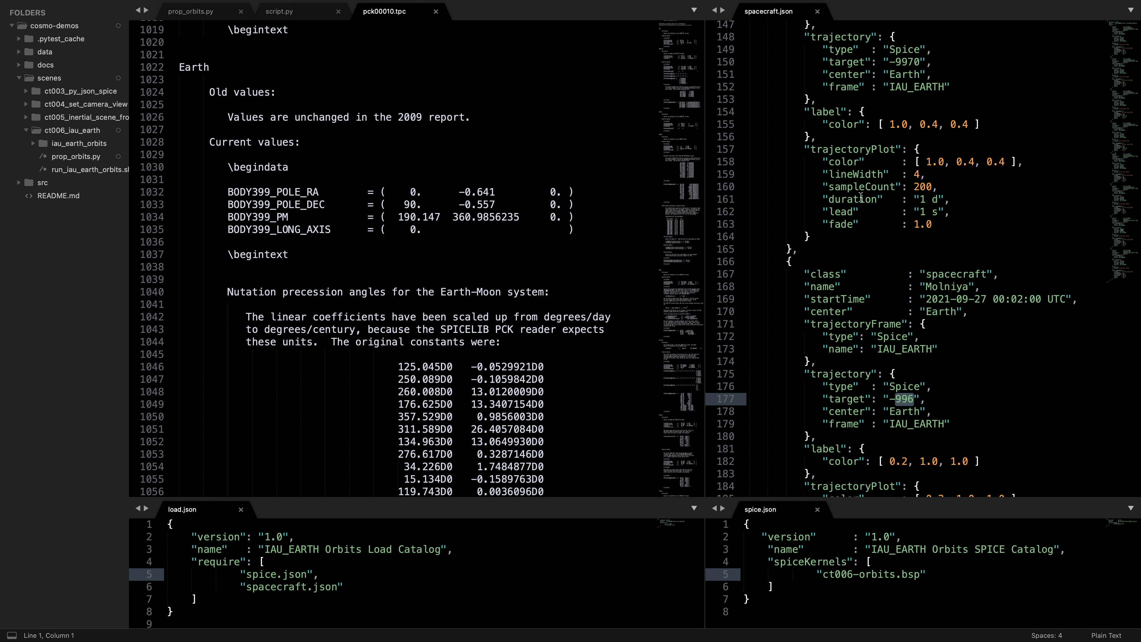
mouse_move(699, 214)
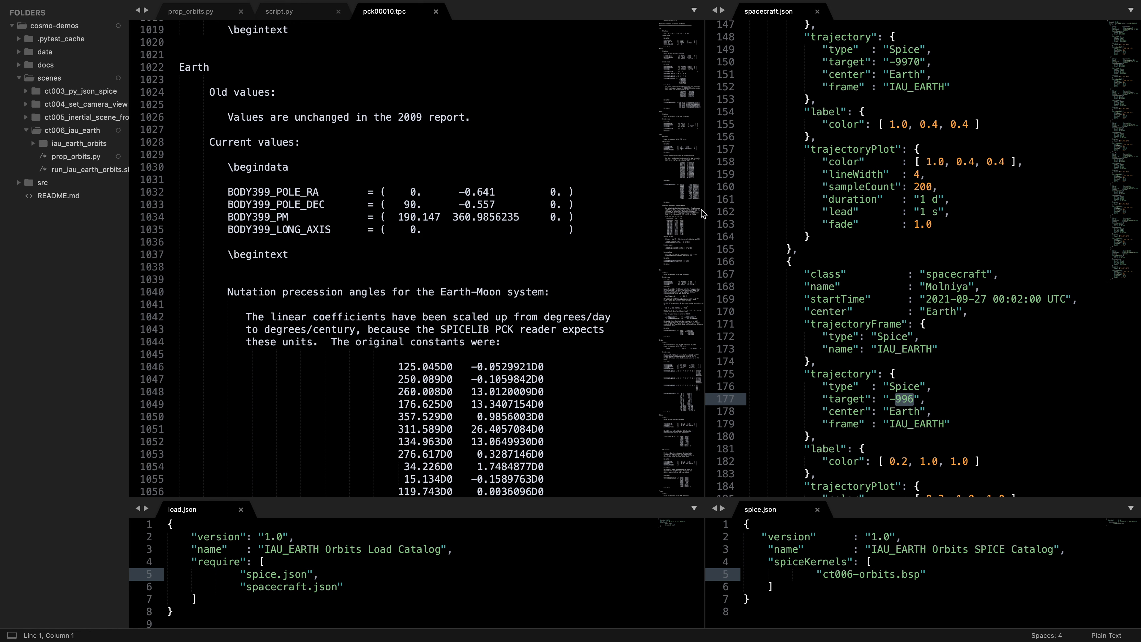
mouse_move(627, 233)
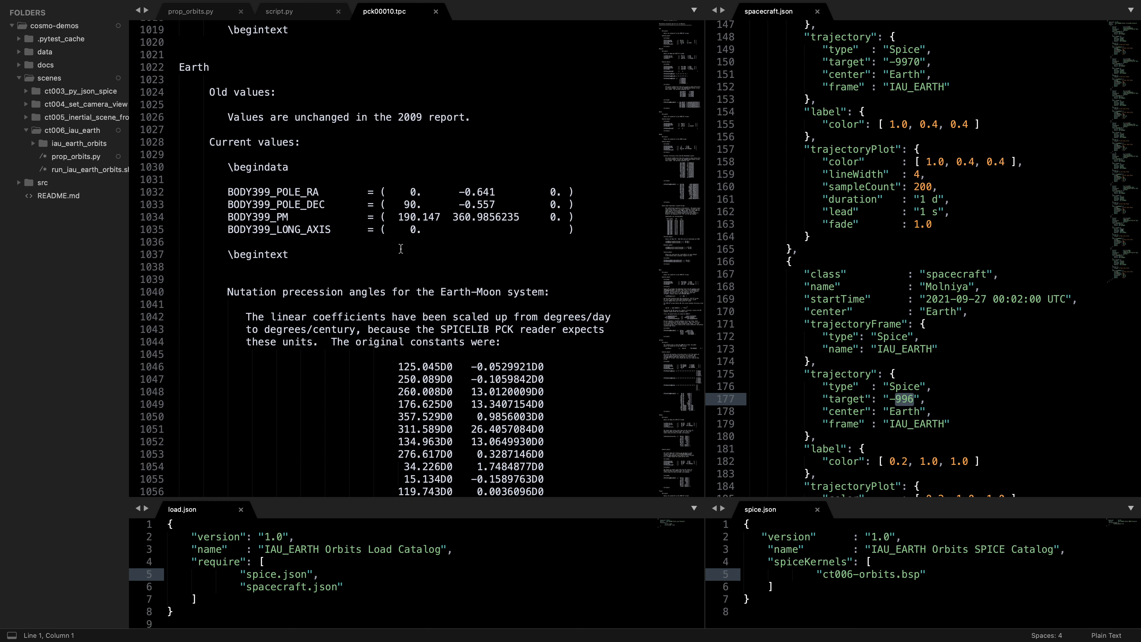
scroll(down, 3)
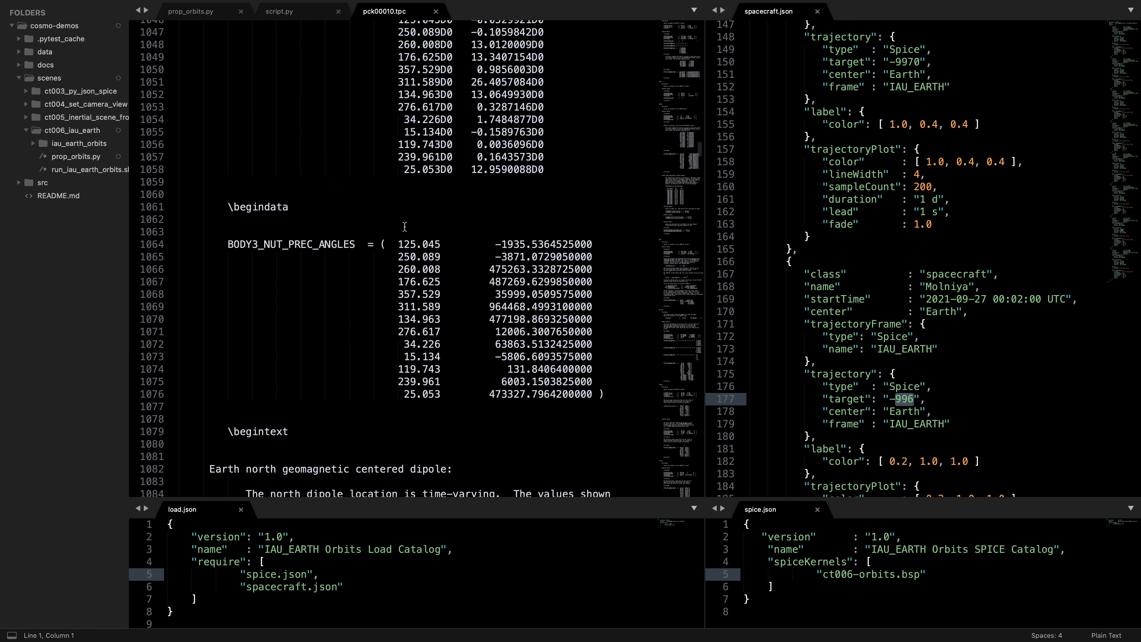
scroll(down, 3)
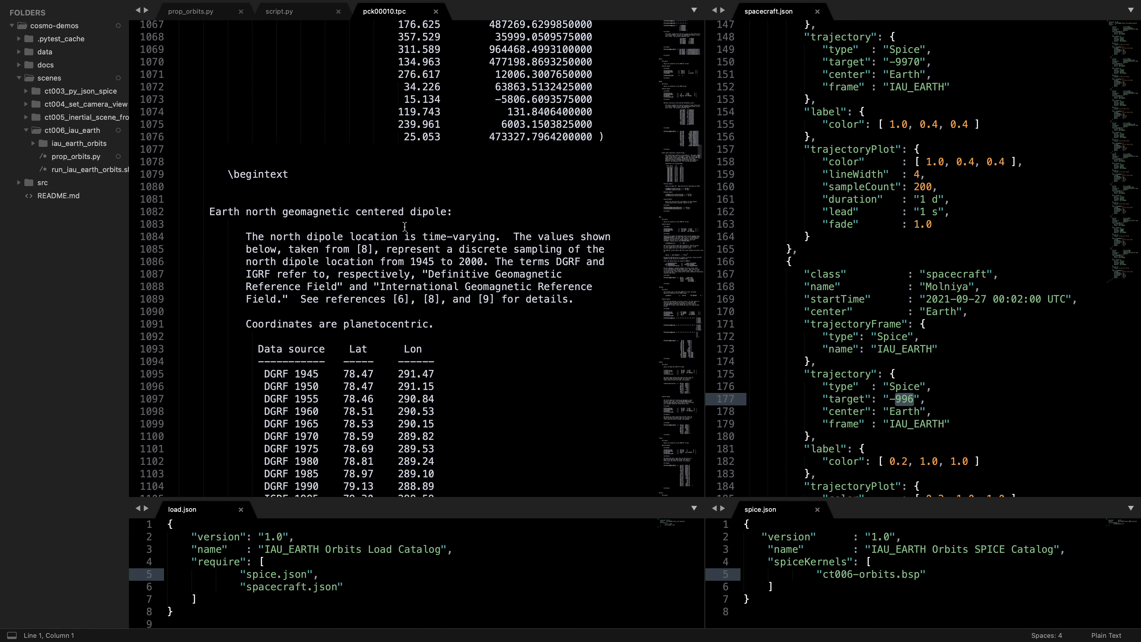
click(279, 12)
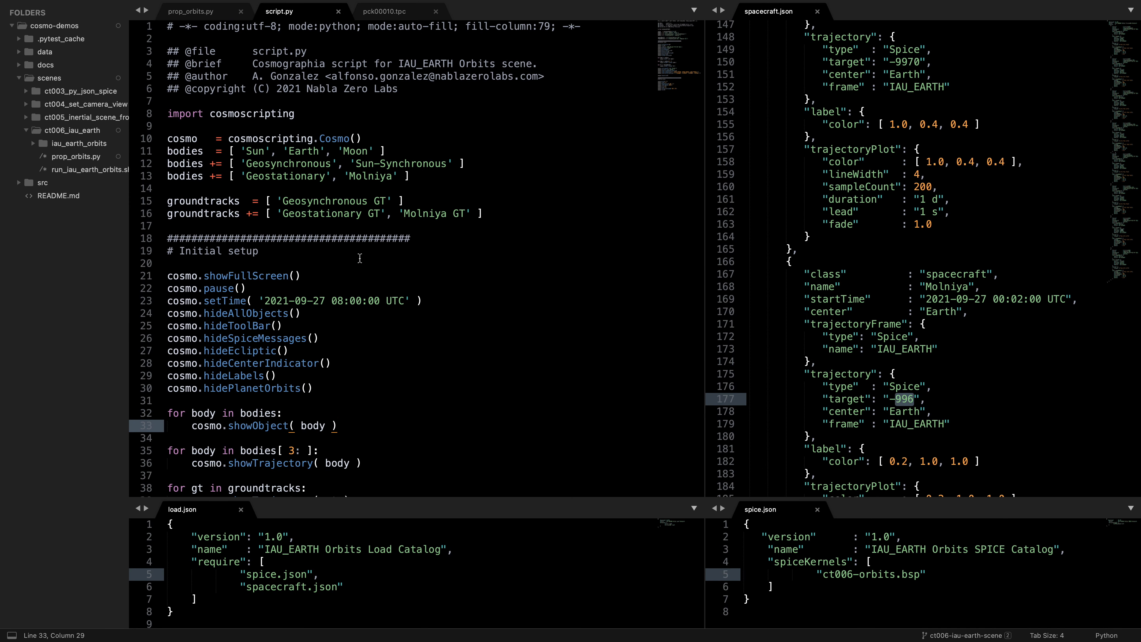
scroll(down, 3)
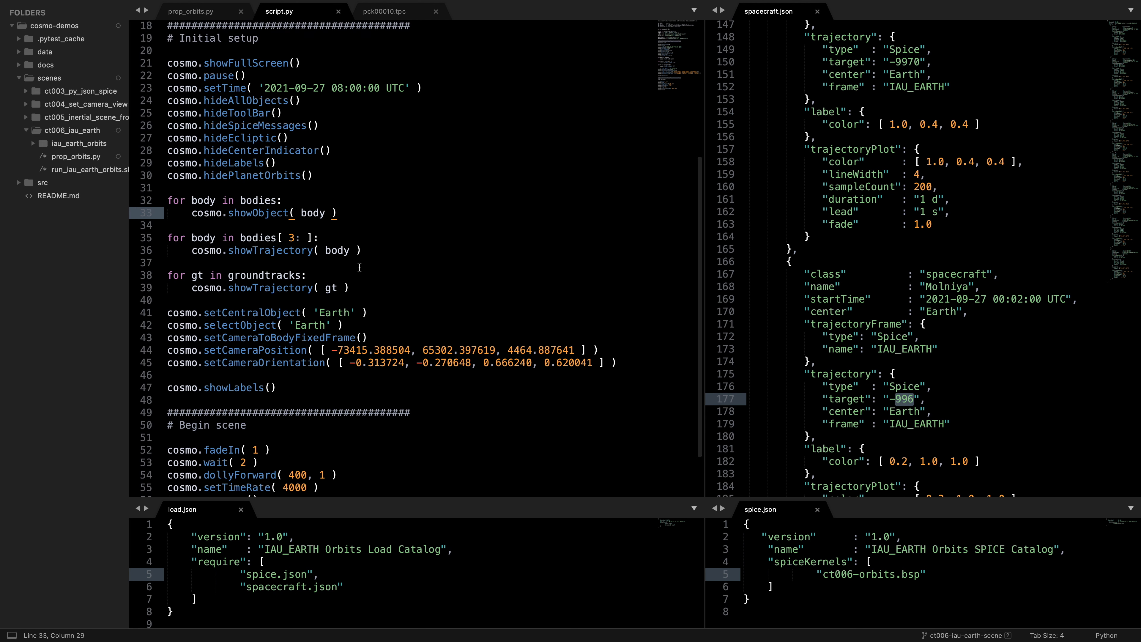
drag(165, 275, 349, 287)
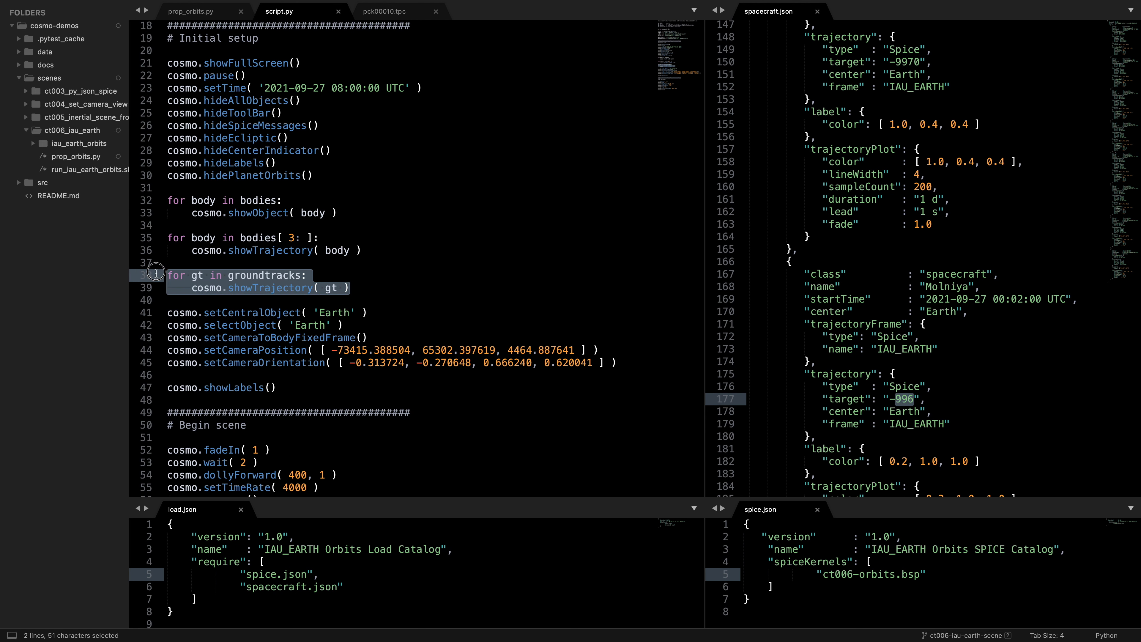
mouse_move(357, 250)
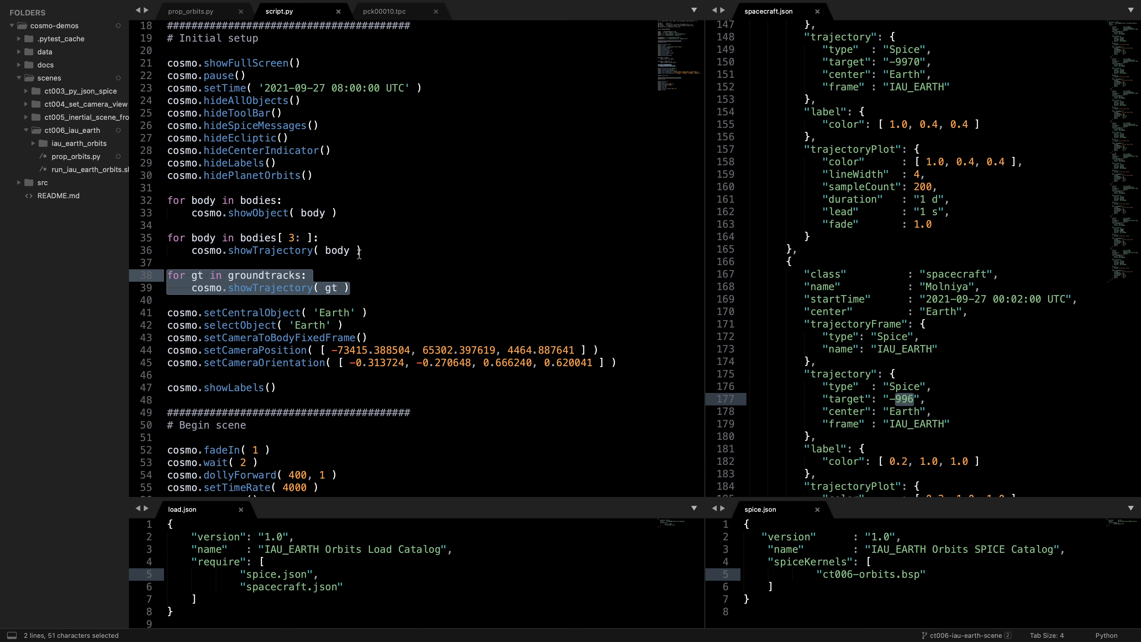
mouse_move(313, 350)
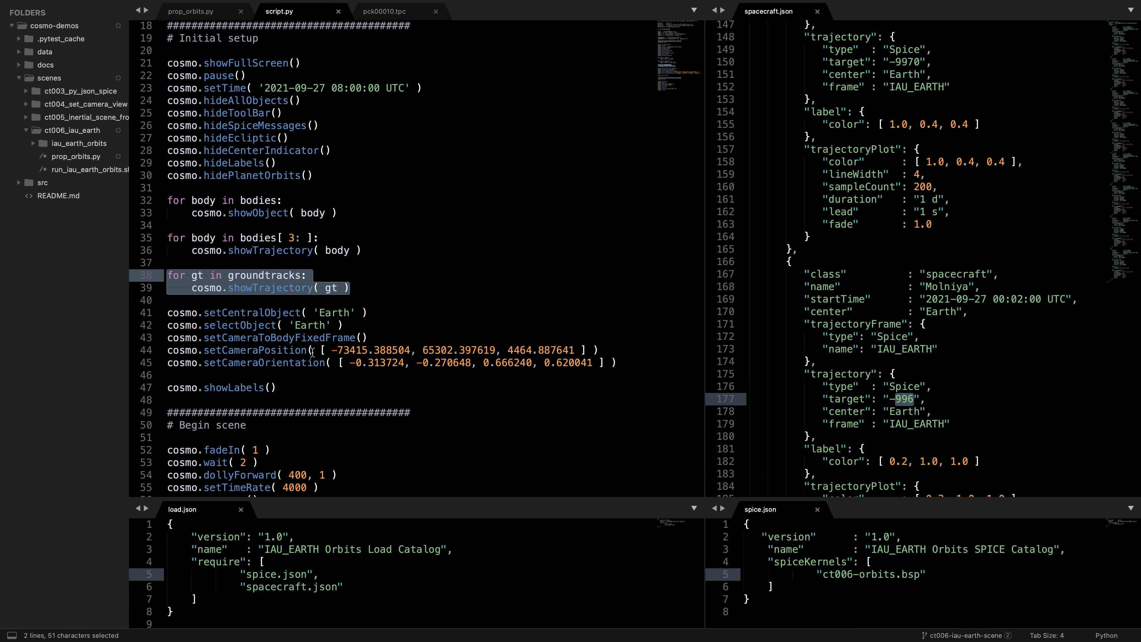
mouse_move(295, 358)
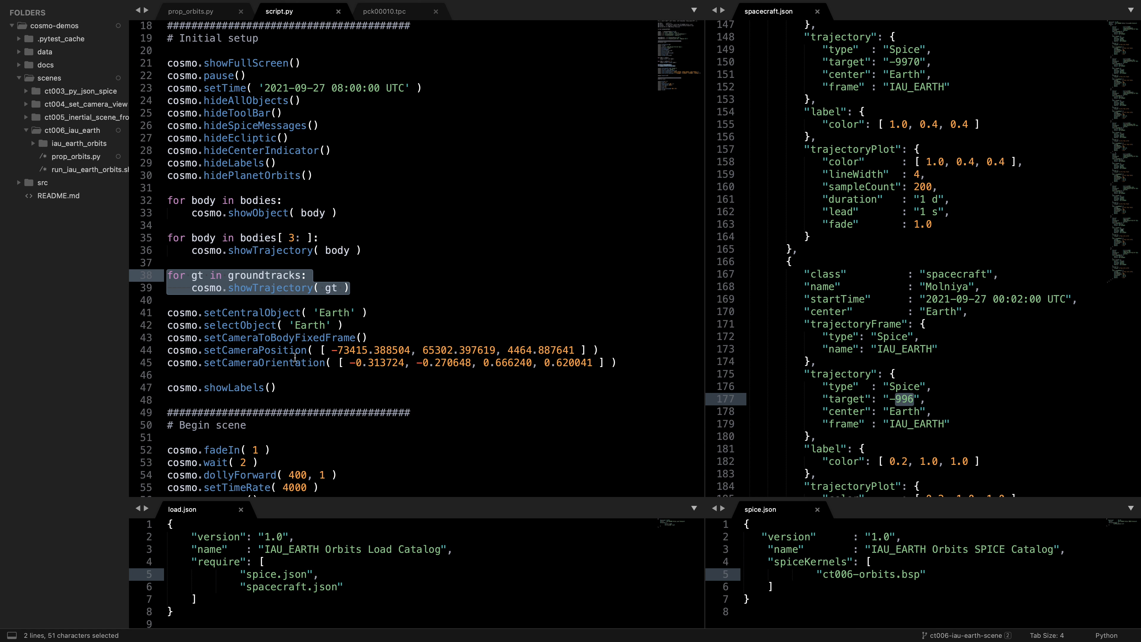
double_click(279, 338)
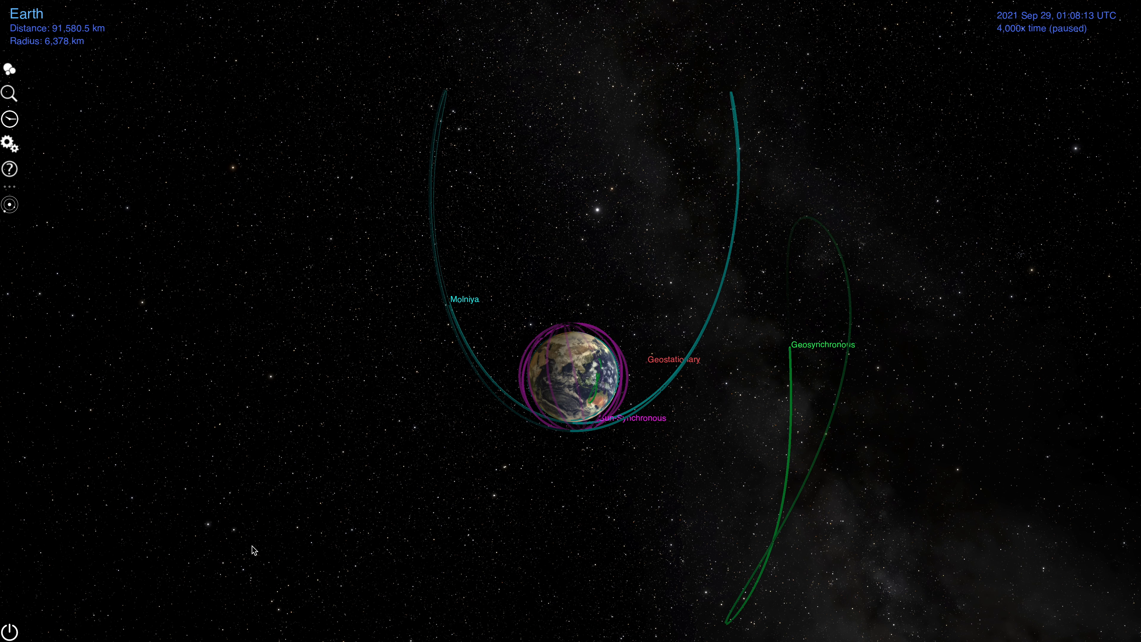
mouse_move(9, 144)
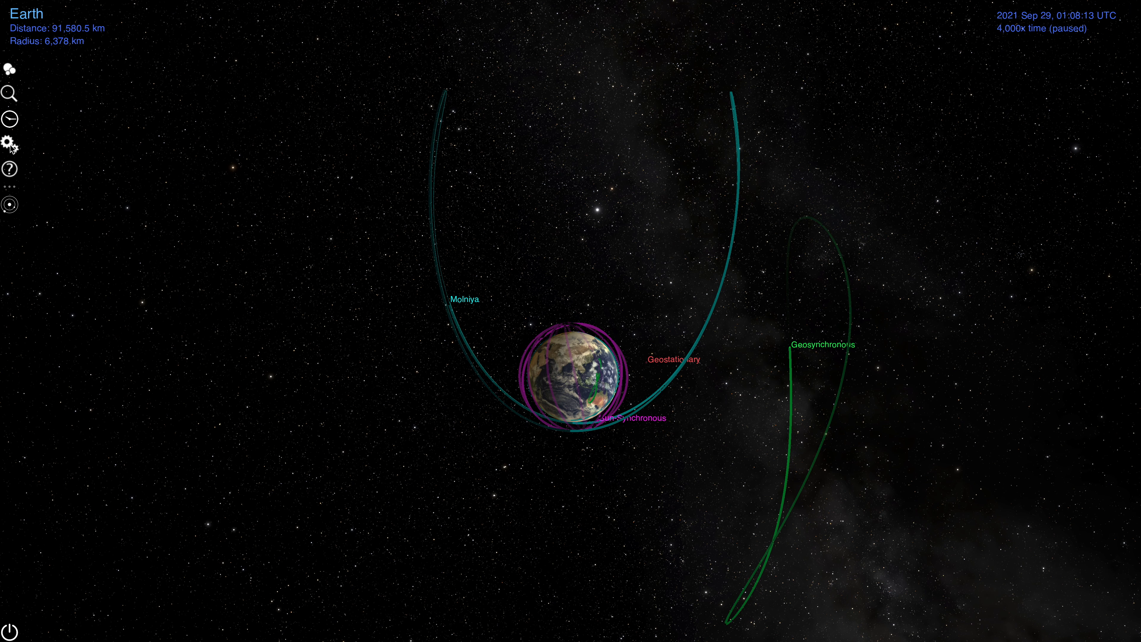
Step: Lower the Star Brightness slider in Graphics settings to dim the background stars
click(9, 143)
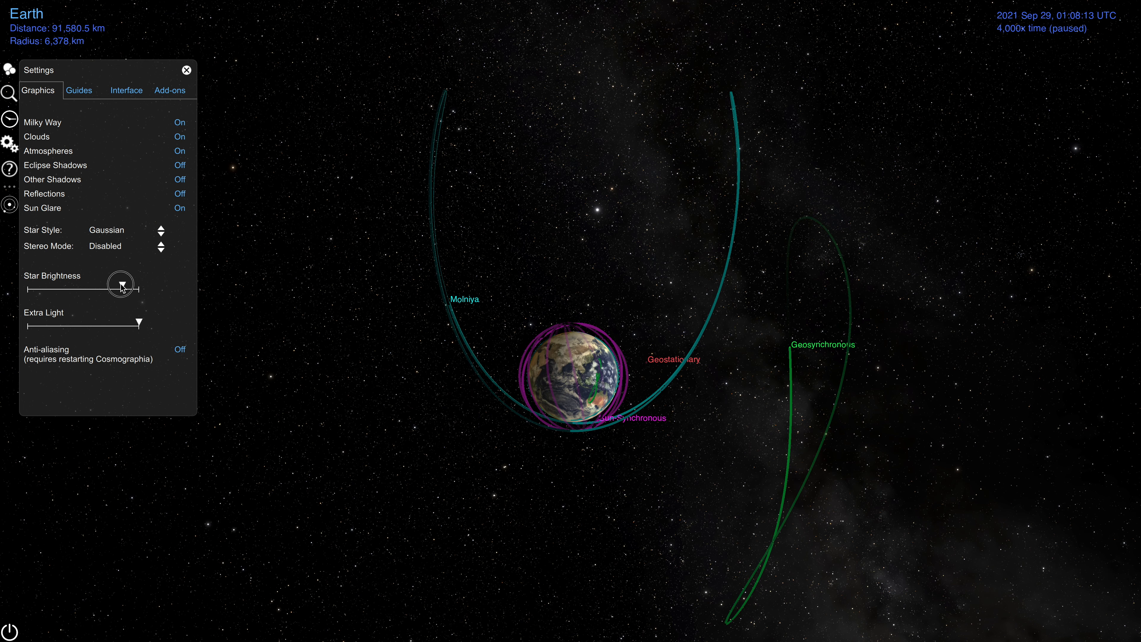
drag(120, 283, 29, 289)
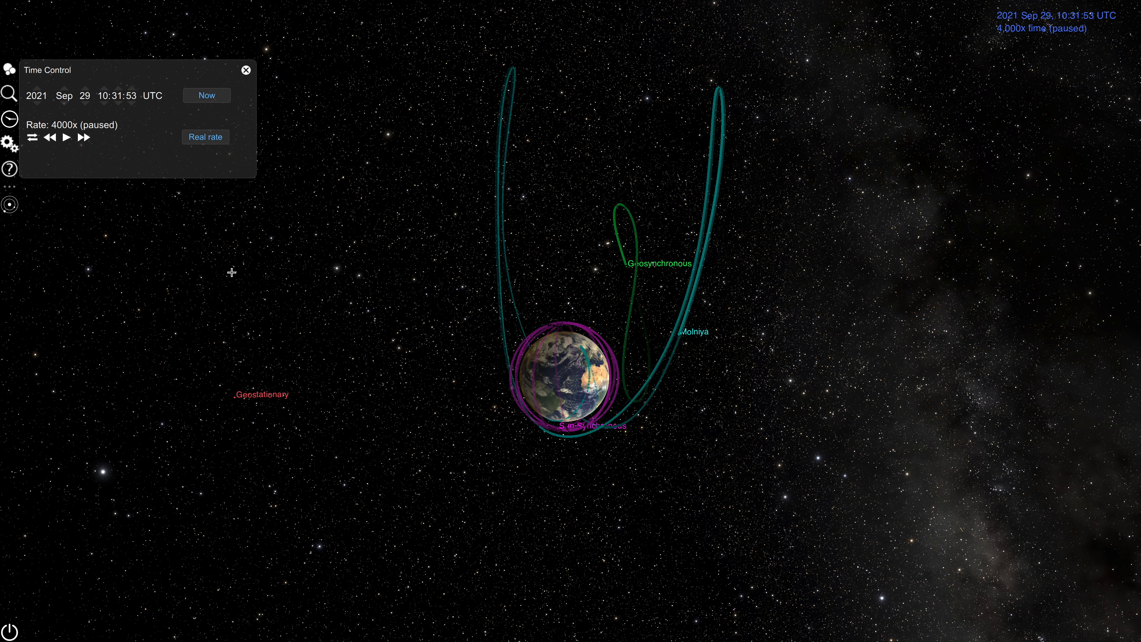
Step: Rewind the scene to 27 Sep 2021 19:12:51 UTC and confirm the camera's Body Fixed Frame
click(66, 138)
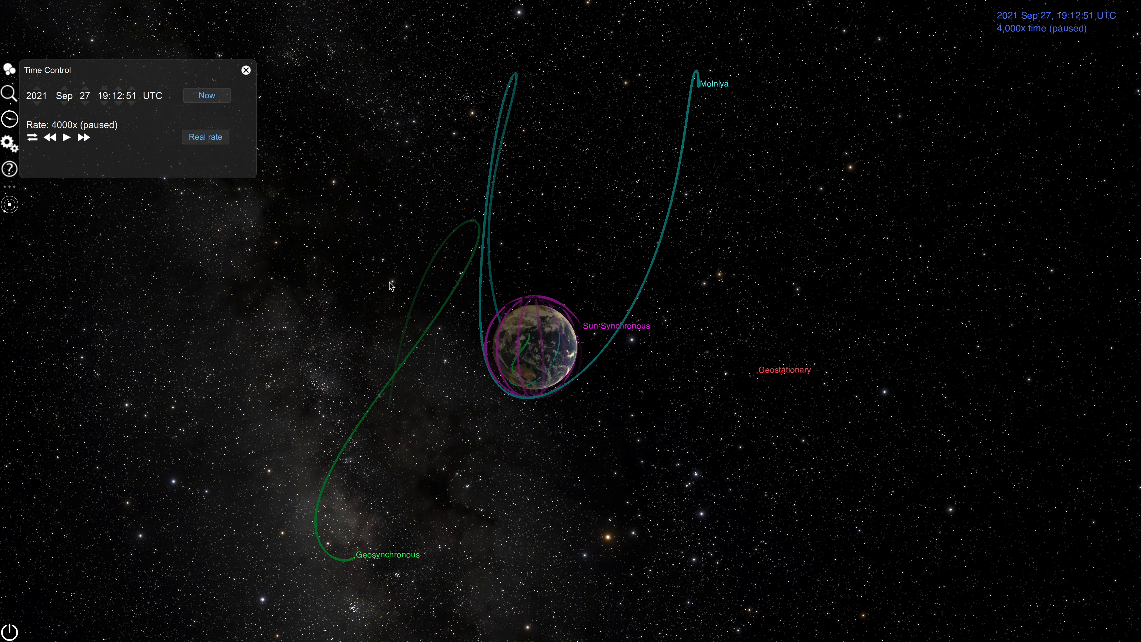
click(170, 7)
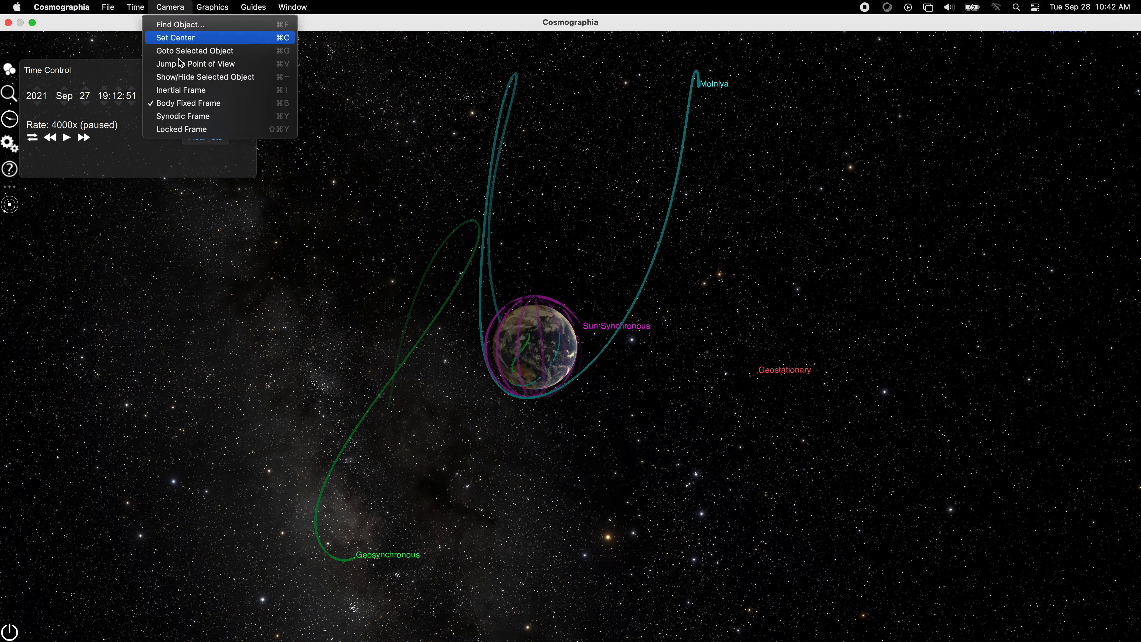